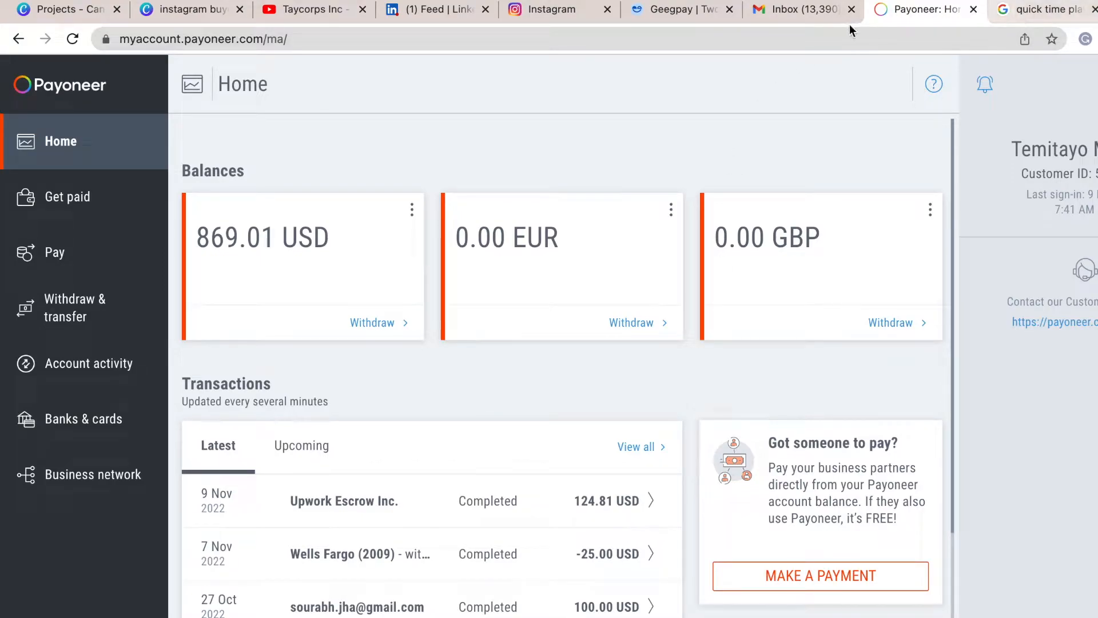
Glance at the Geegpay sign-in tab, then start a Payoneer bank withdrawal
left_click(676, 9)
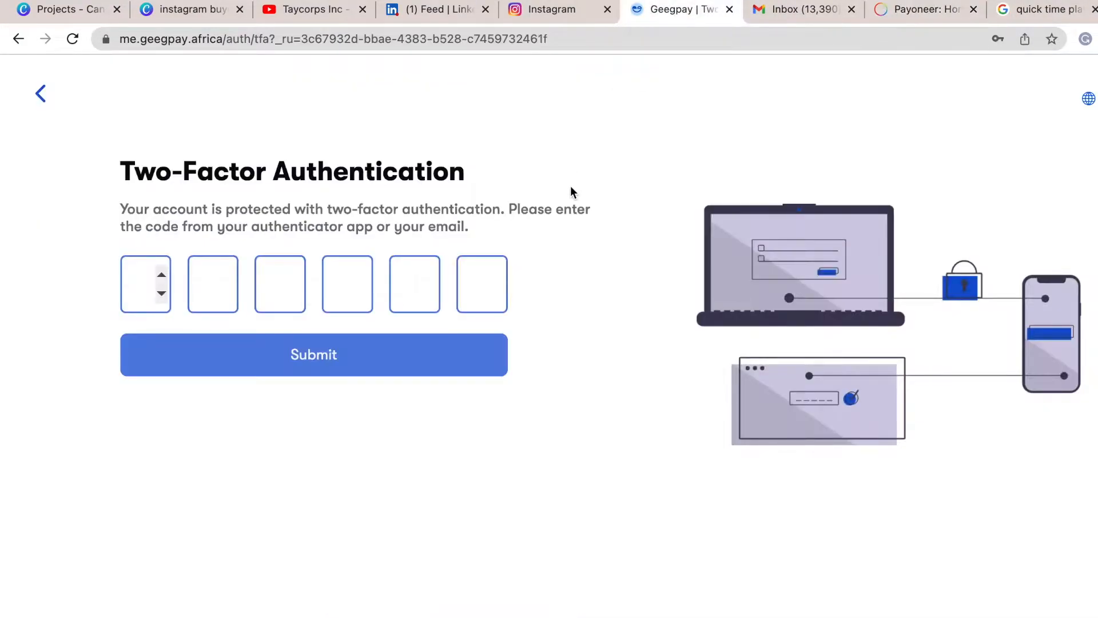
mouse_move(390, 143)
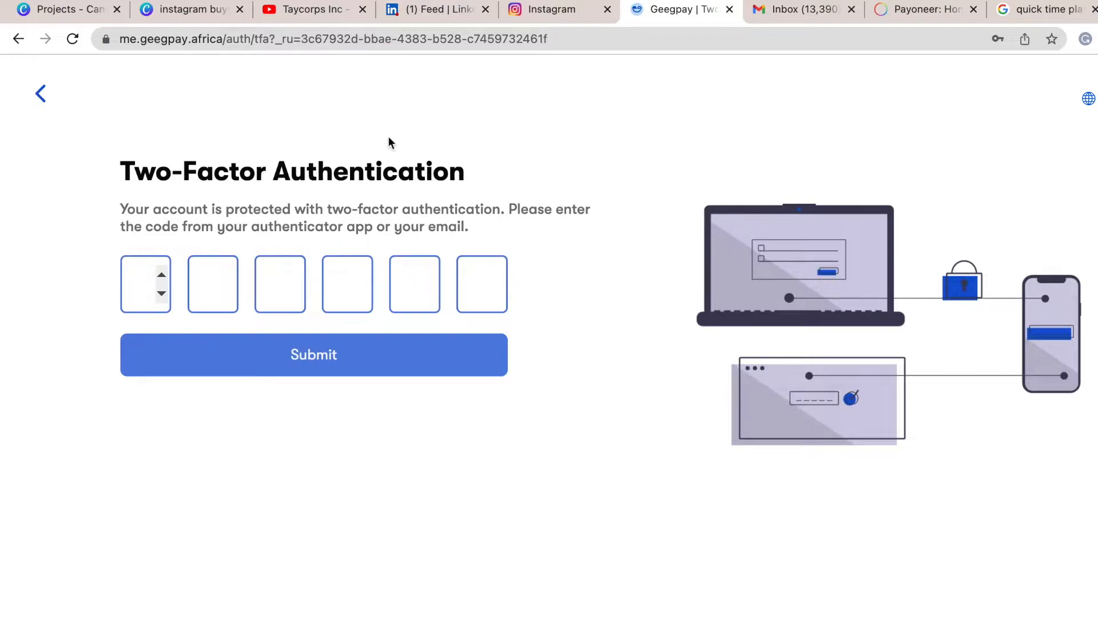
left_click(922, 10)
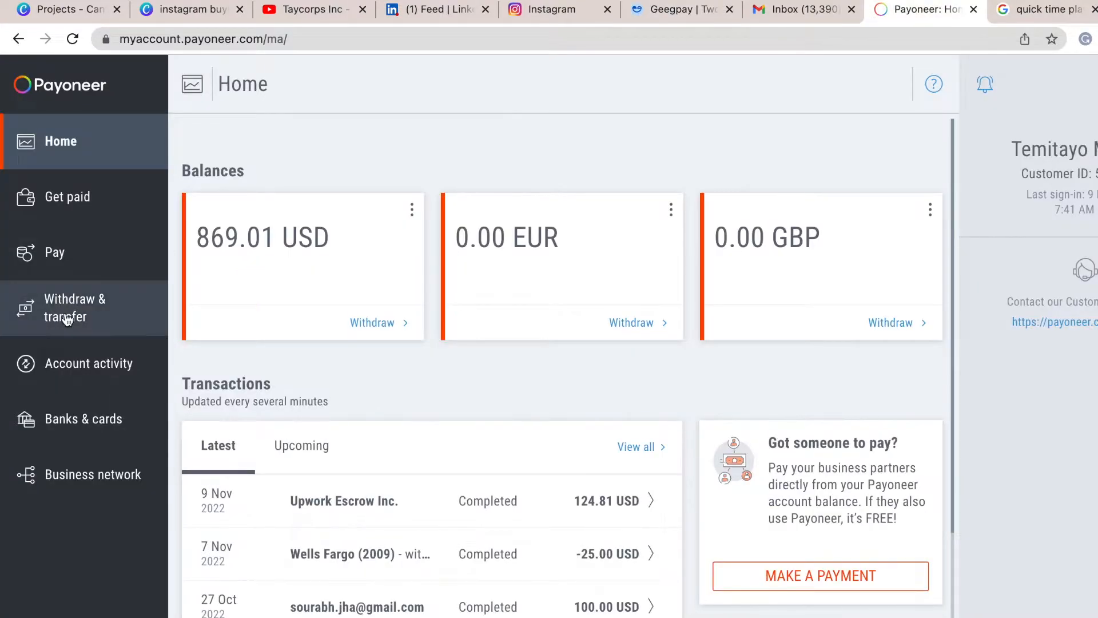
mouse_move(73, 308)
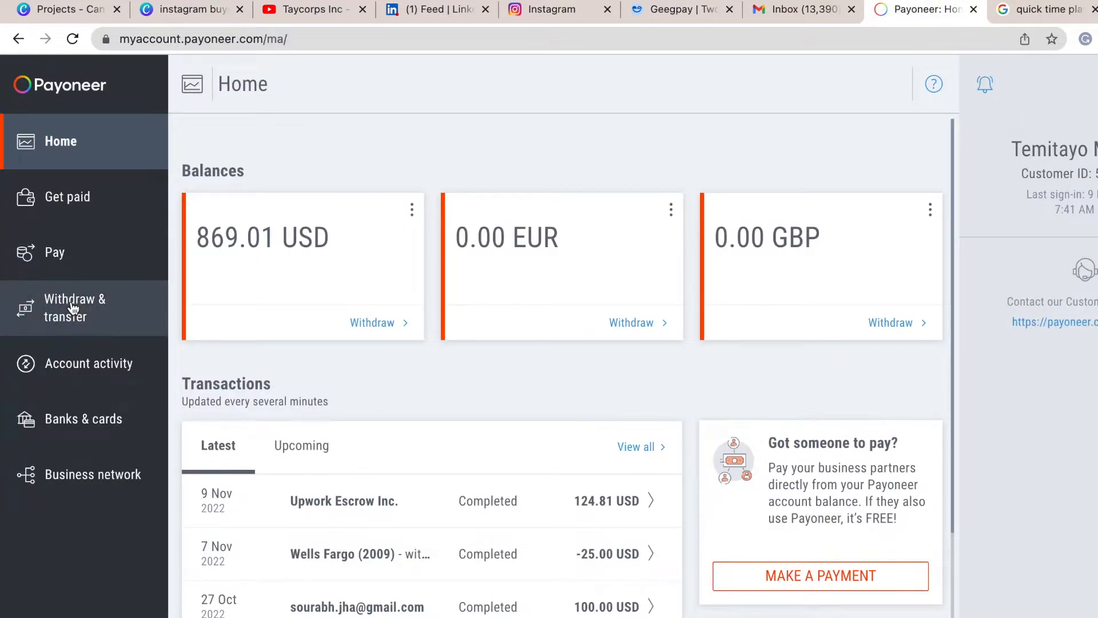
left_click(69, 306)
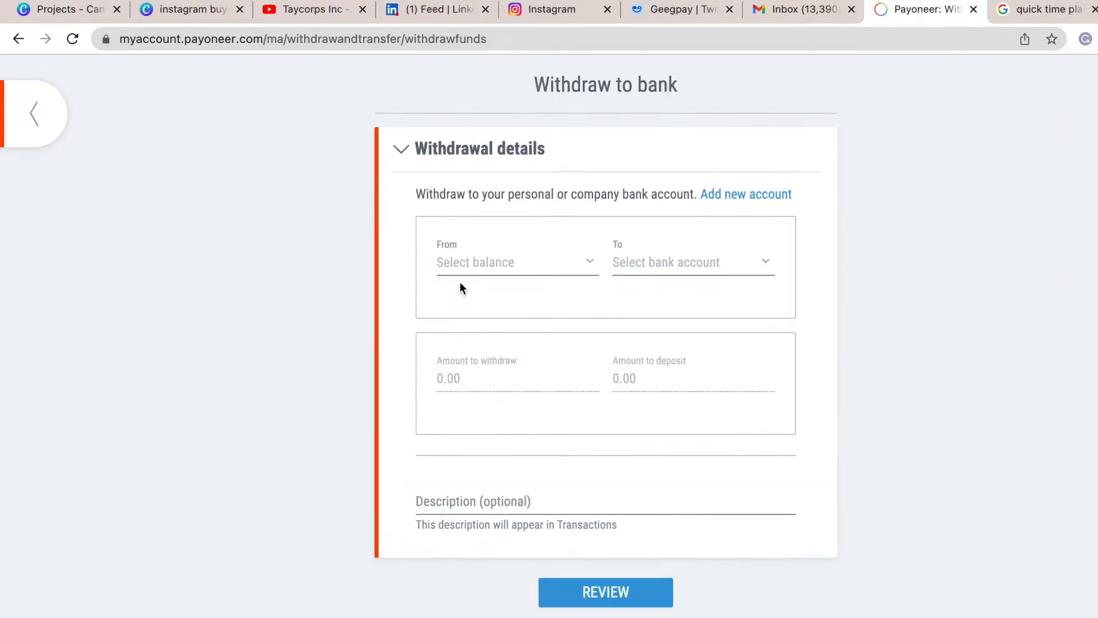
mouse_move(490, 284)
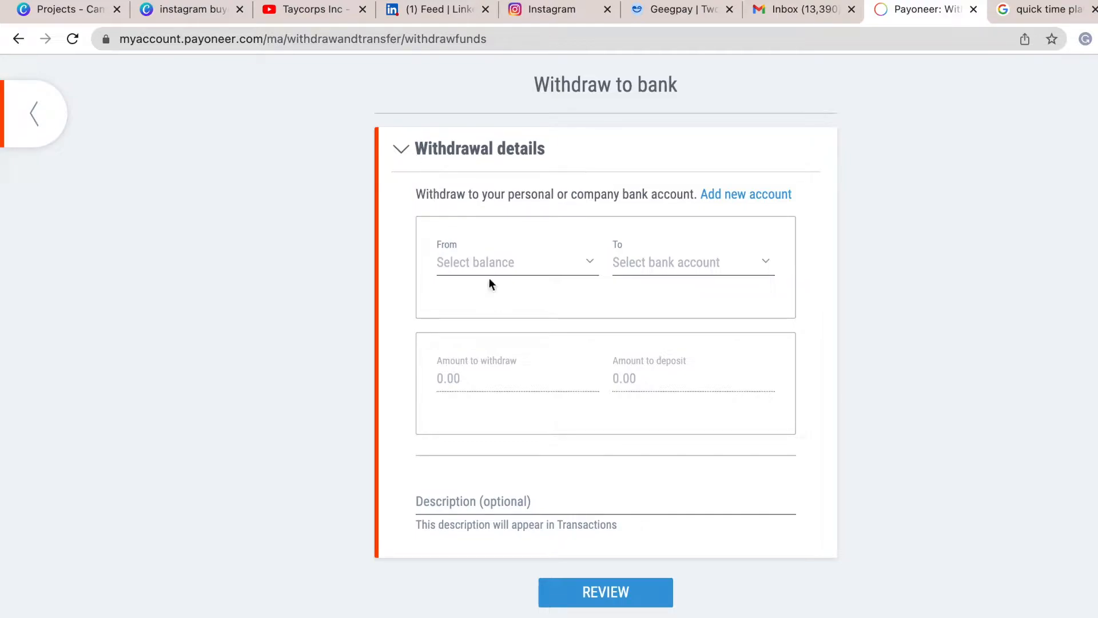
mouse_move(722, 199)
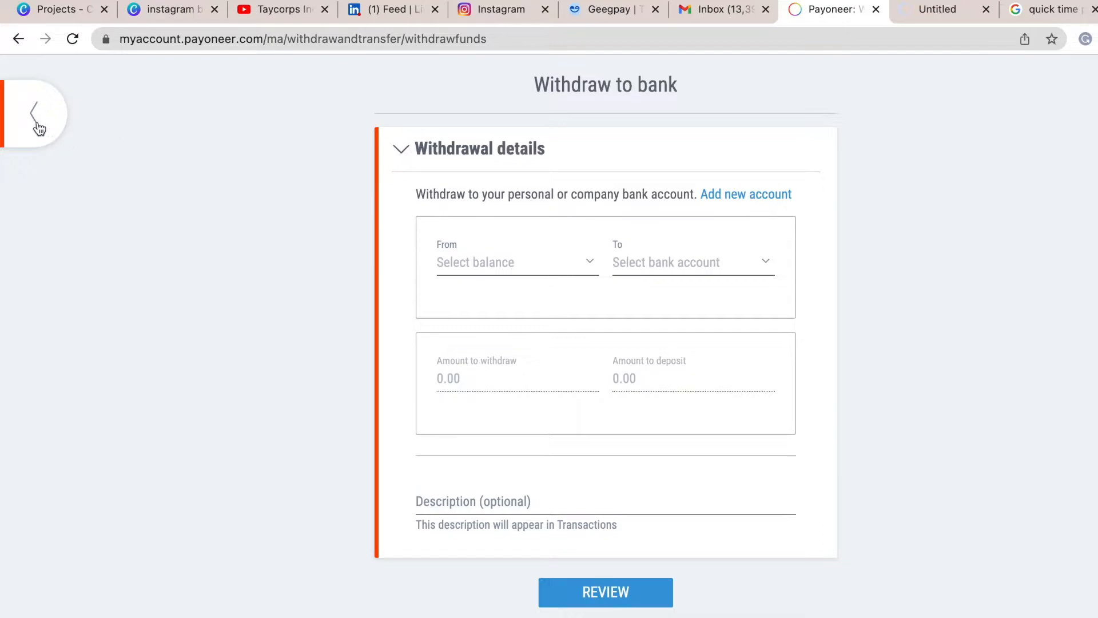
List Payoneer's approved withdrawal bank accounts, then switch to the Geegpay tab
left_click(34, 113)
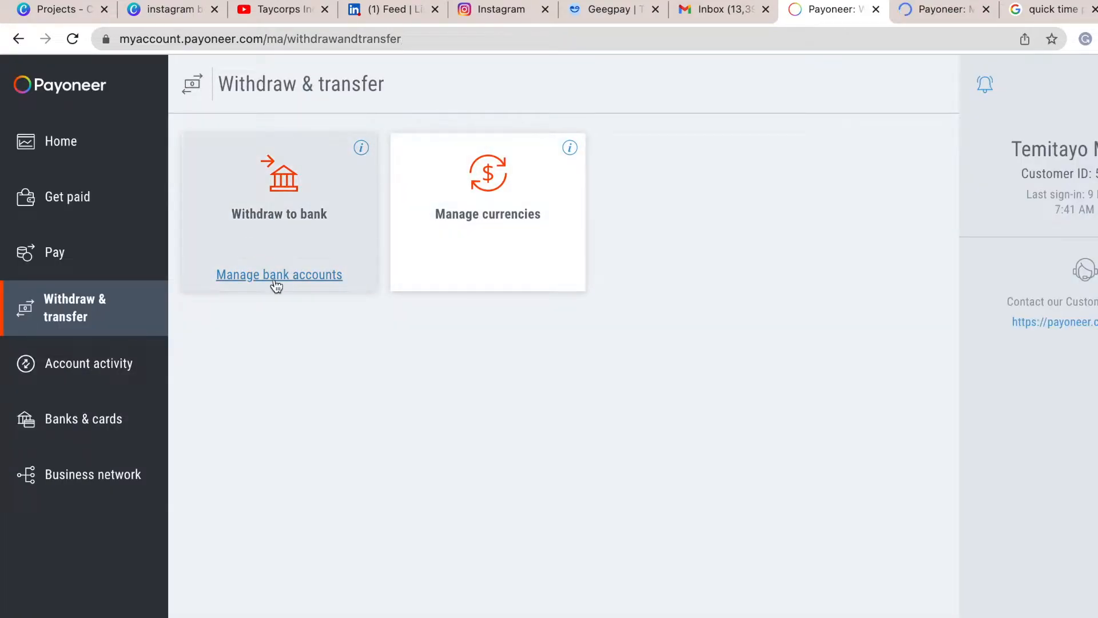
left_click(278, 274)
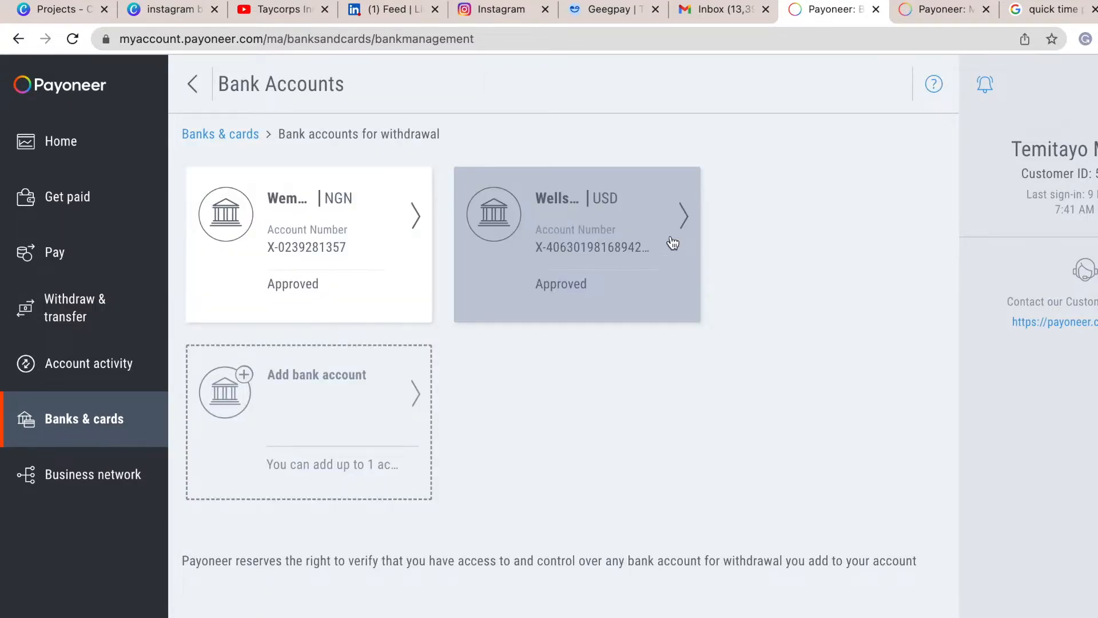
mouse_move(364, 261)
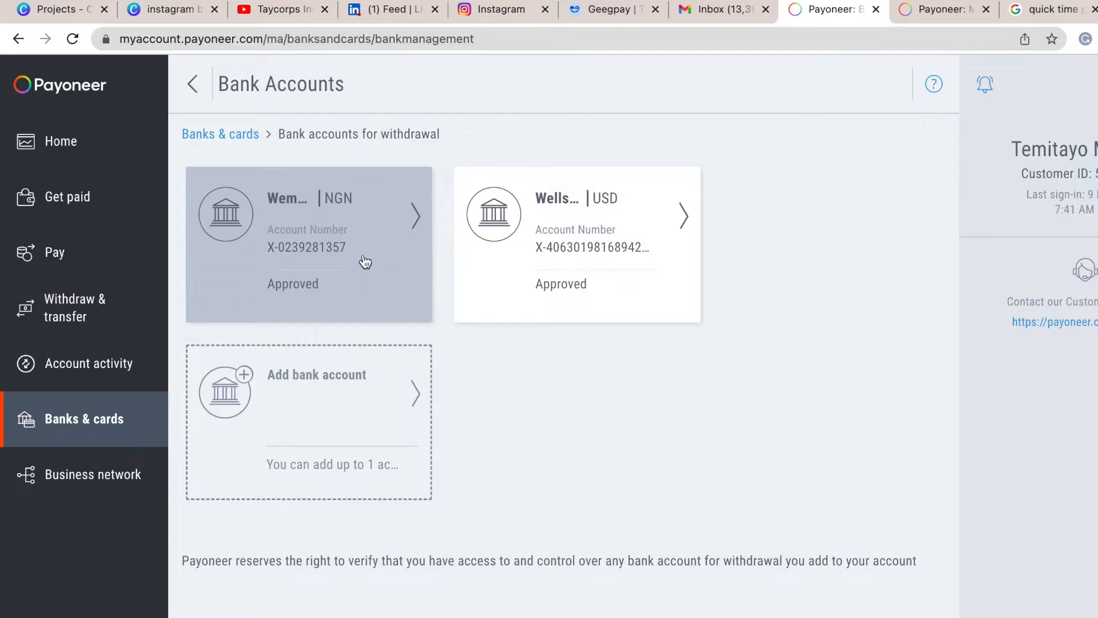
mouse_move(737, 79)
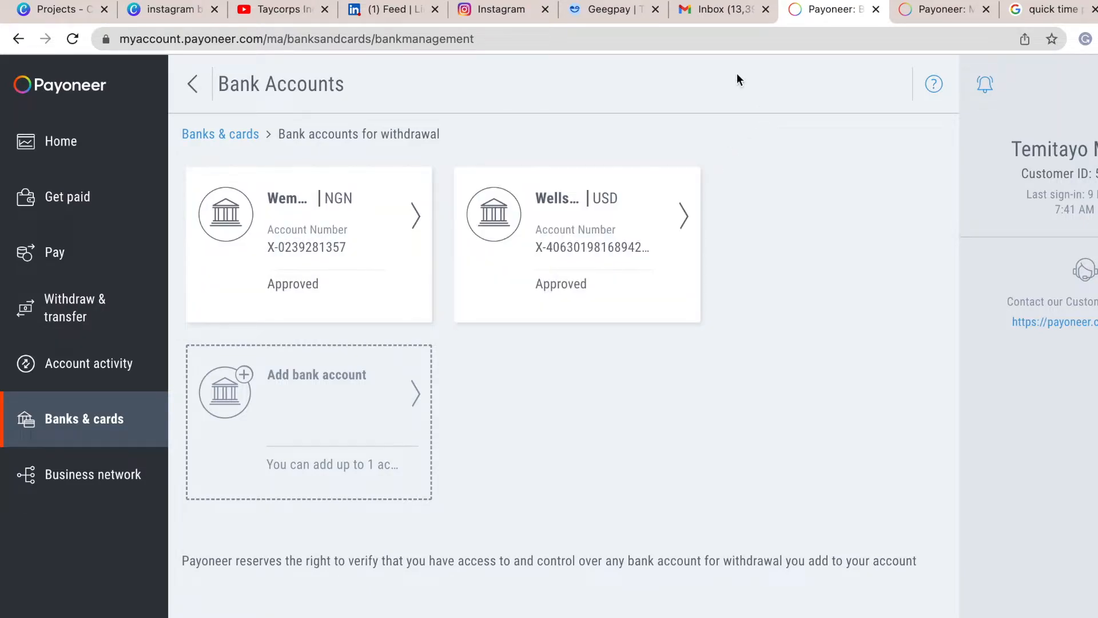
left_click(604, 9)
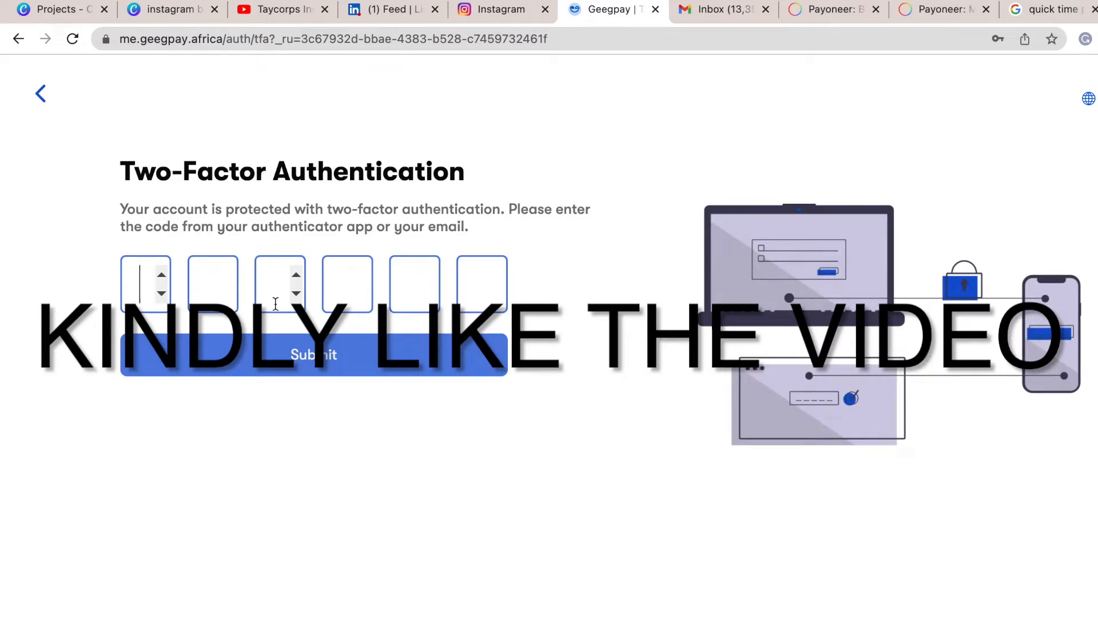
Enter the Geegpay two-factor code to reach the dashboard
type("32")
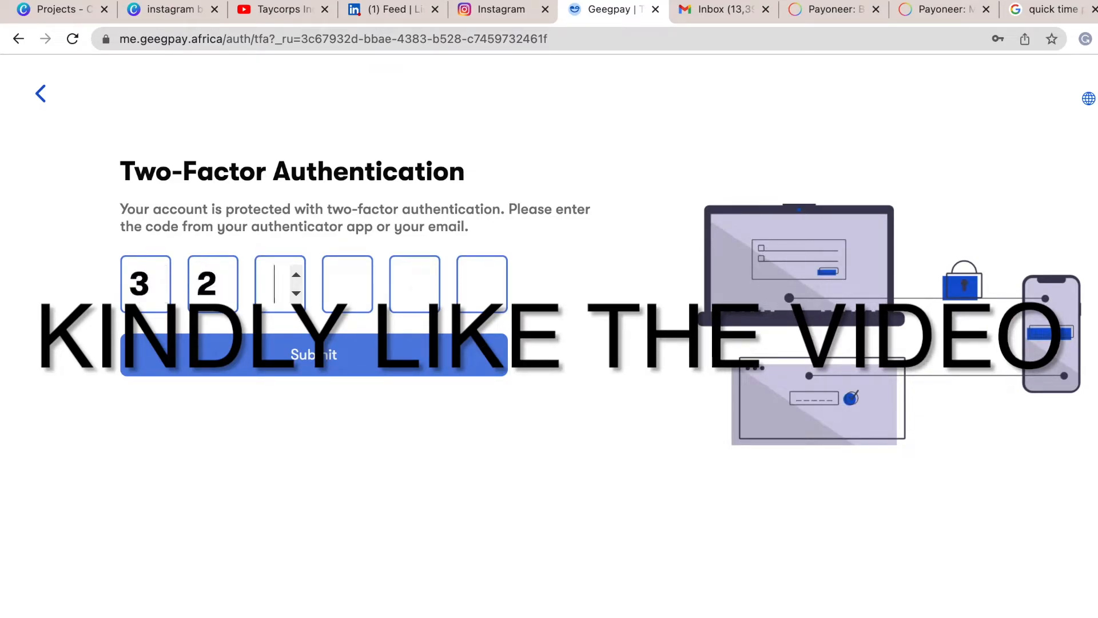
type("40")
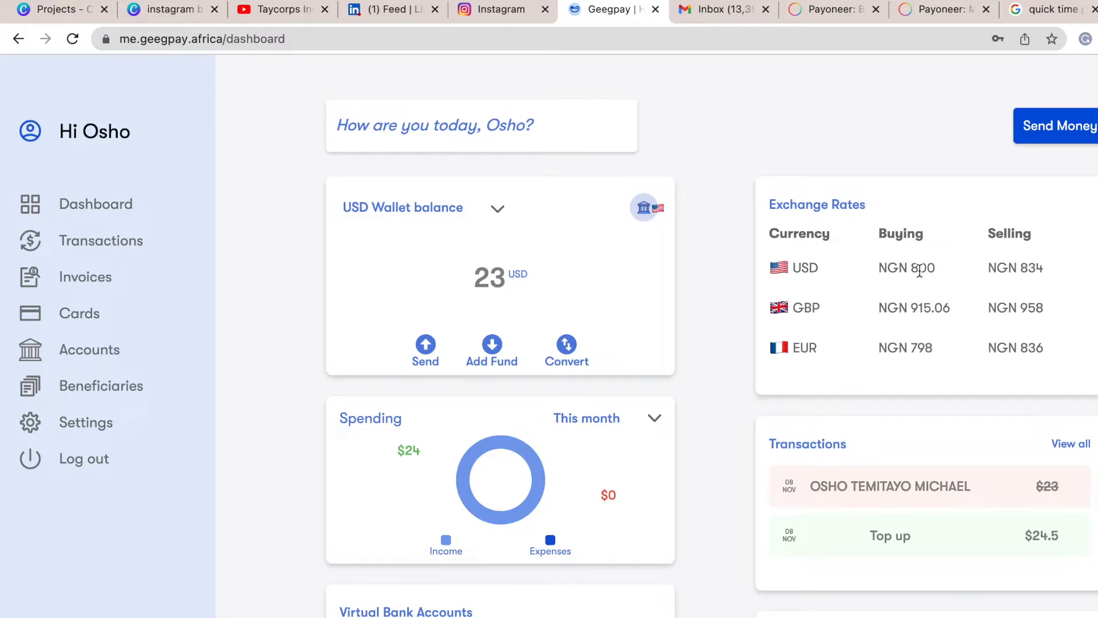
scroll("down", 3)
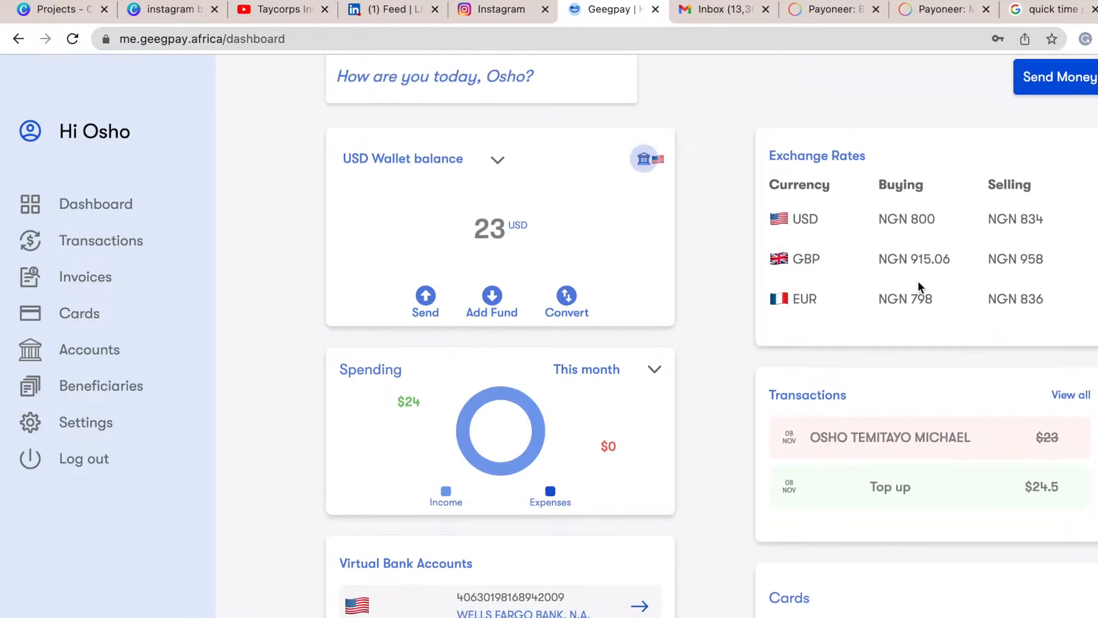
scroll("up", 3)
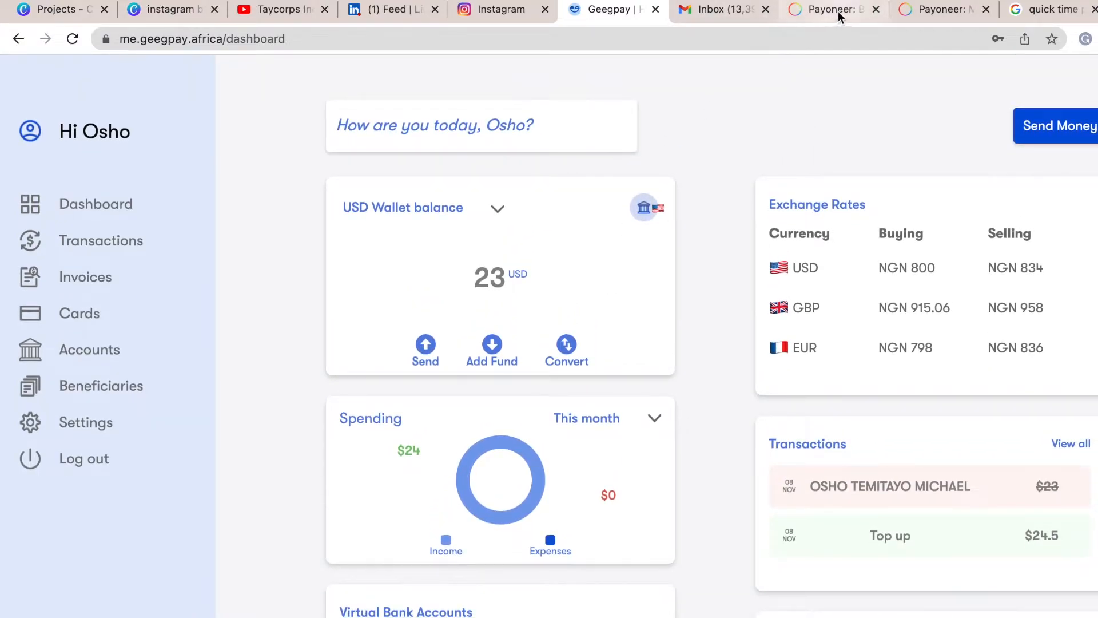
View Payoneer's home balance of 869.01 USD, then return to the Geegpay dashboard
left_click(829, 9)
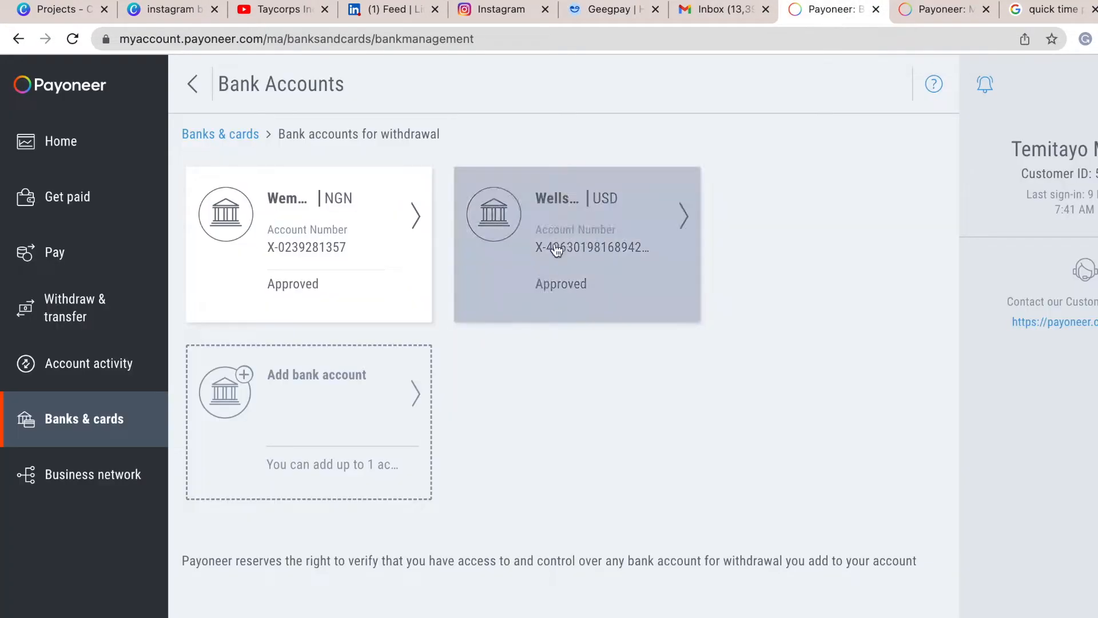
mouse_move(53, 252)
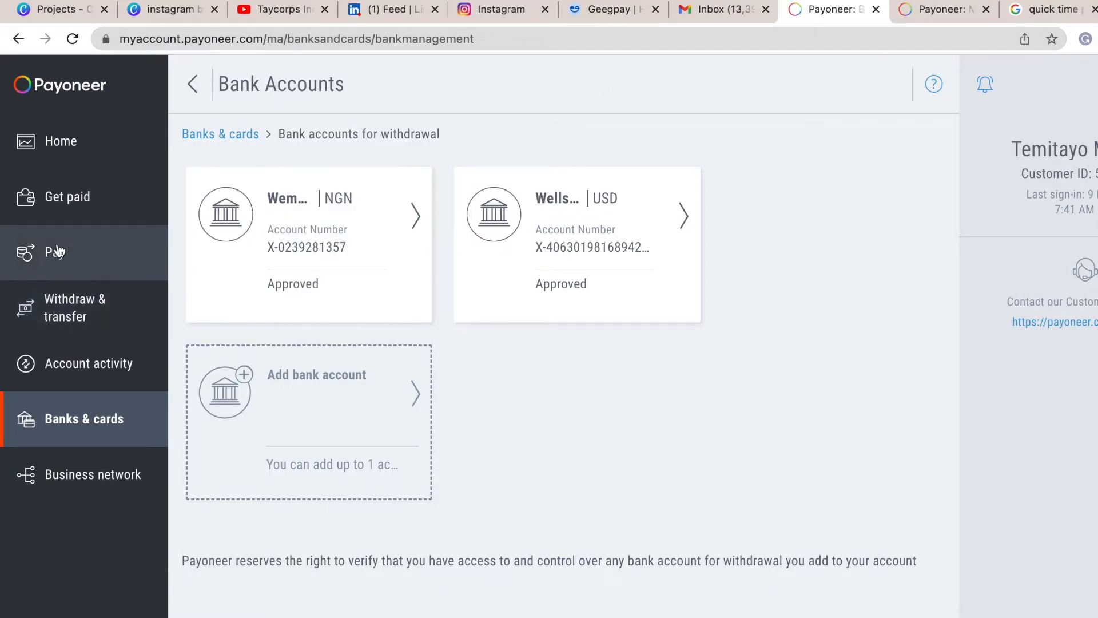
left_click(75, 307)
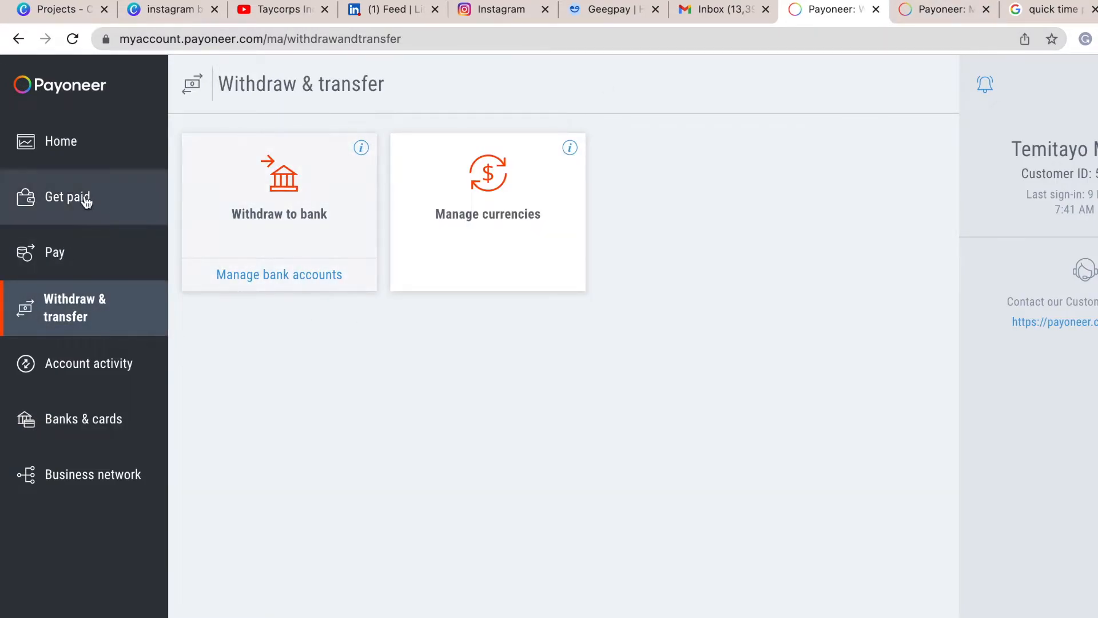
left_click(61, 141)
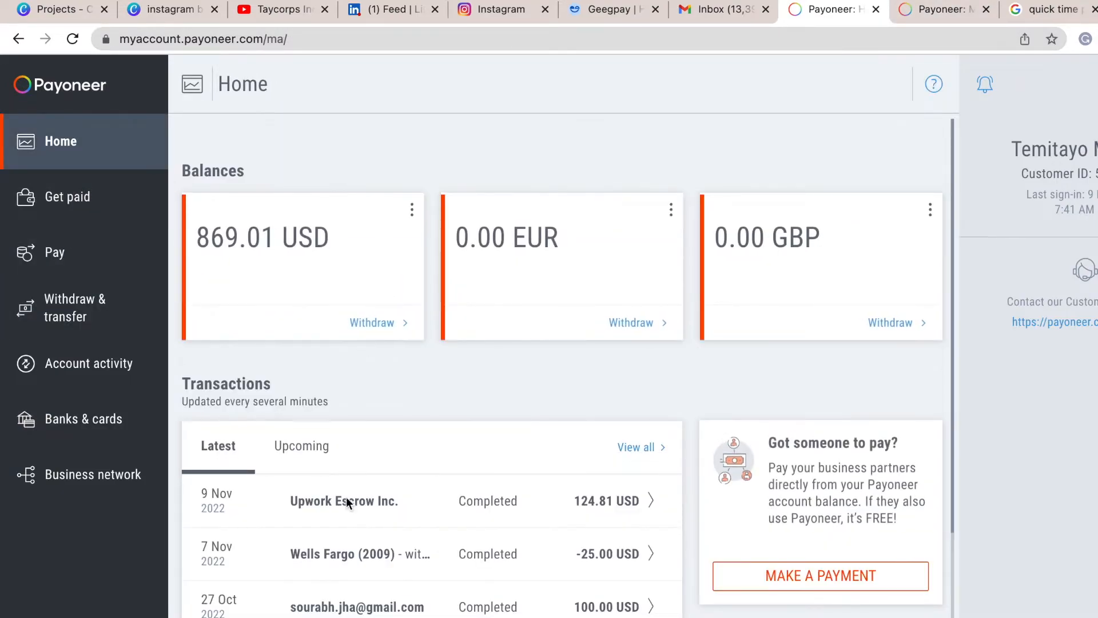
mouse_move(506, 553)
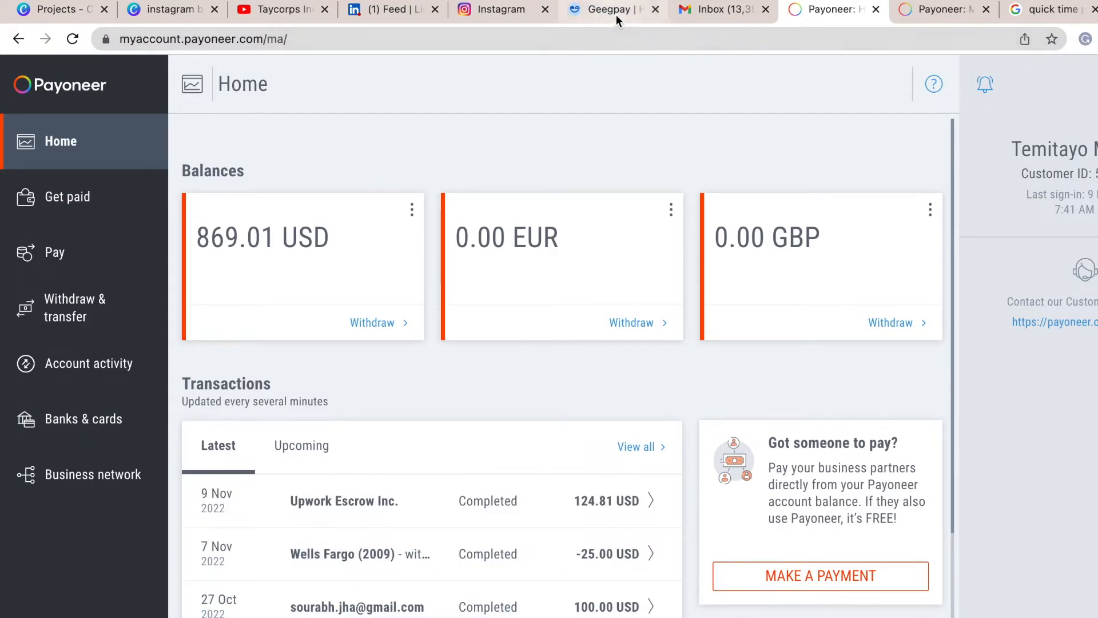
left_click(609, 9)
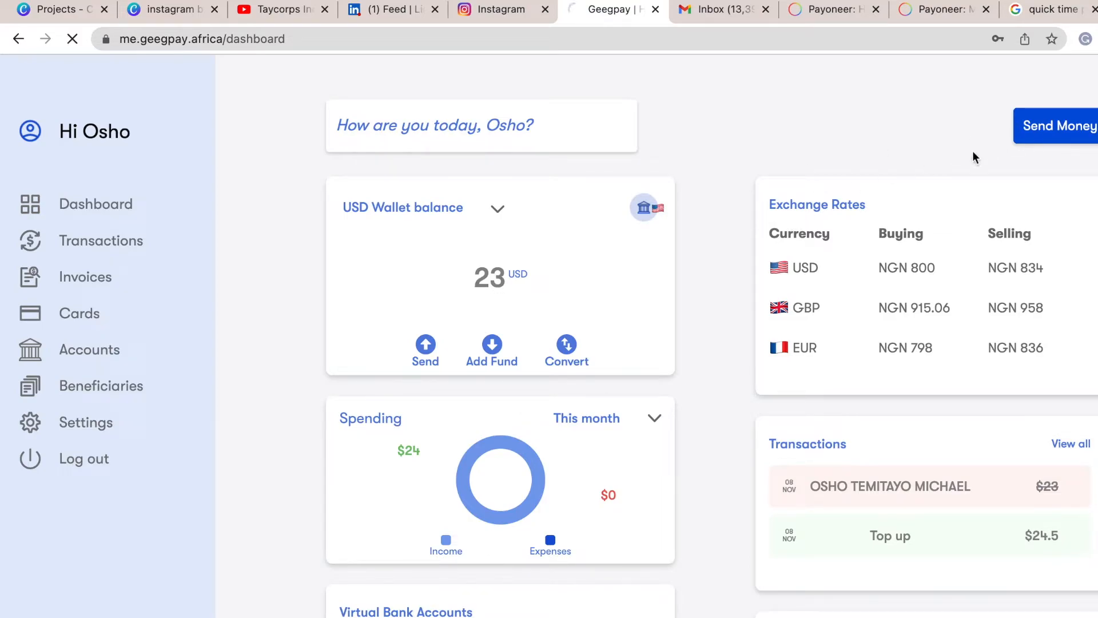
Send 23 USD to the saved NGN bank account, quoted at 18,400.00 NGN
left_click(1061, 126)
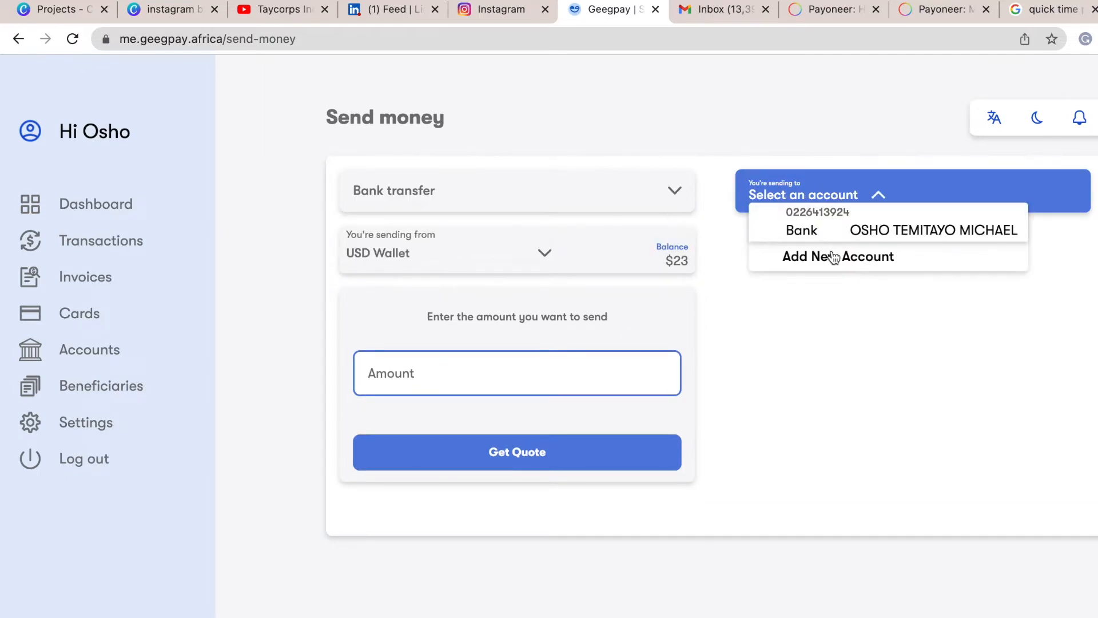
left_click(886, 230)
type("23")
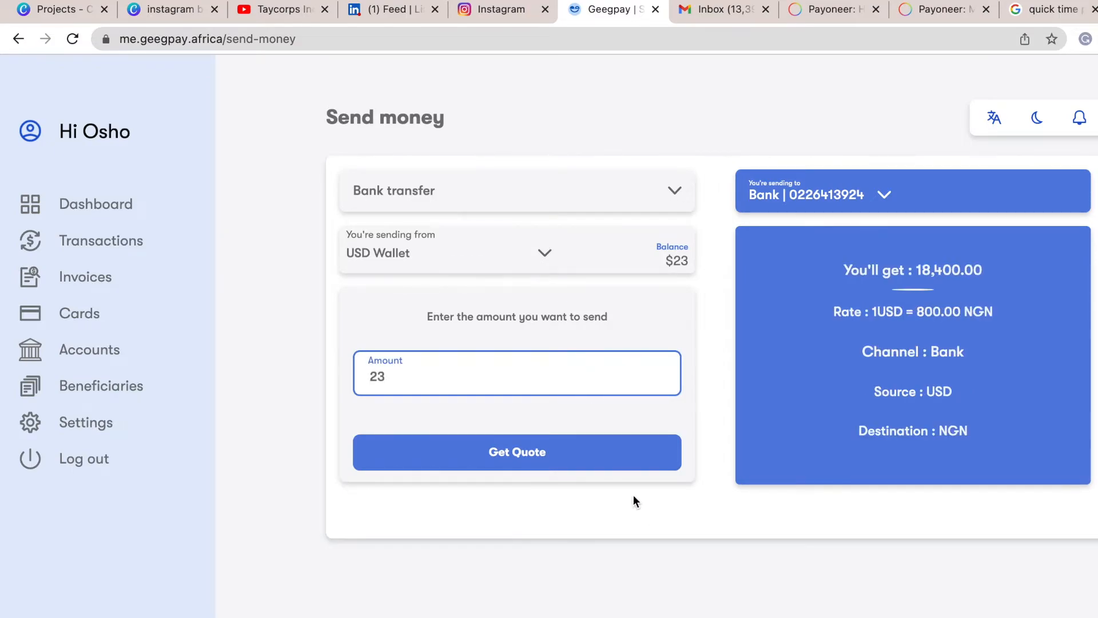
left_click(517, 452)
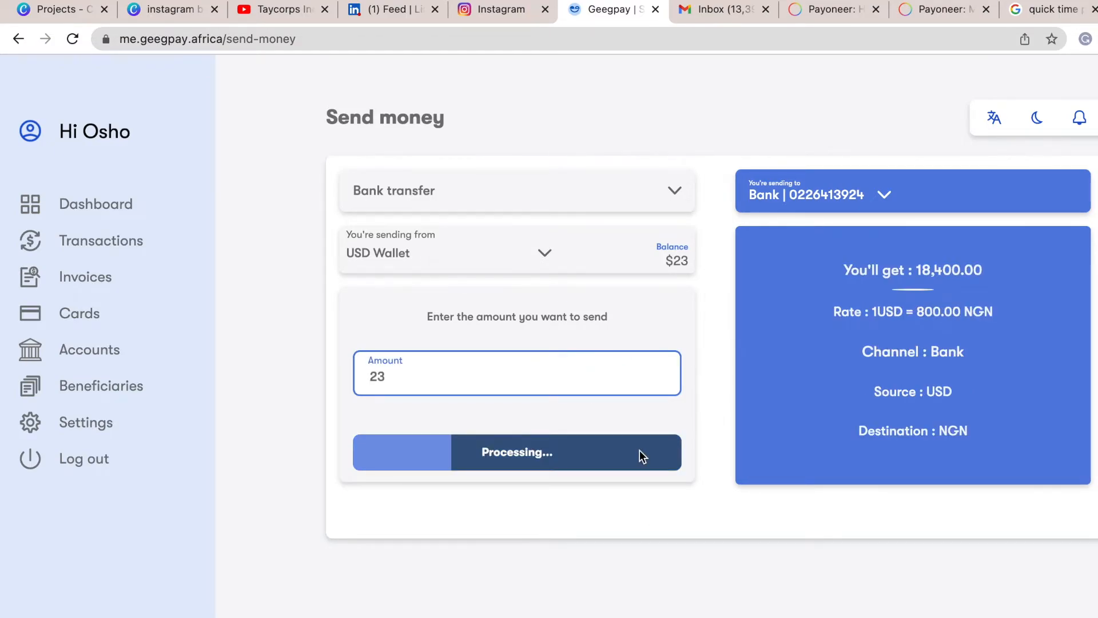
left_click(515, 452)
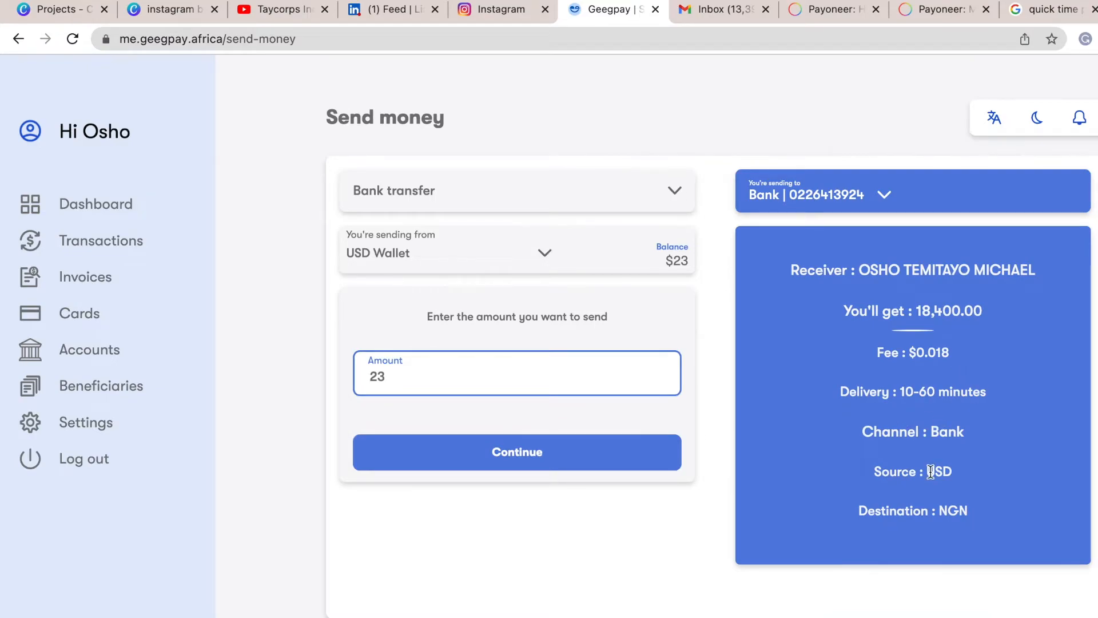
mouse_move(656, 449)
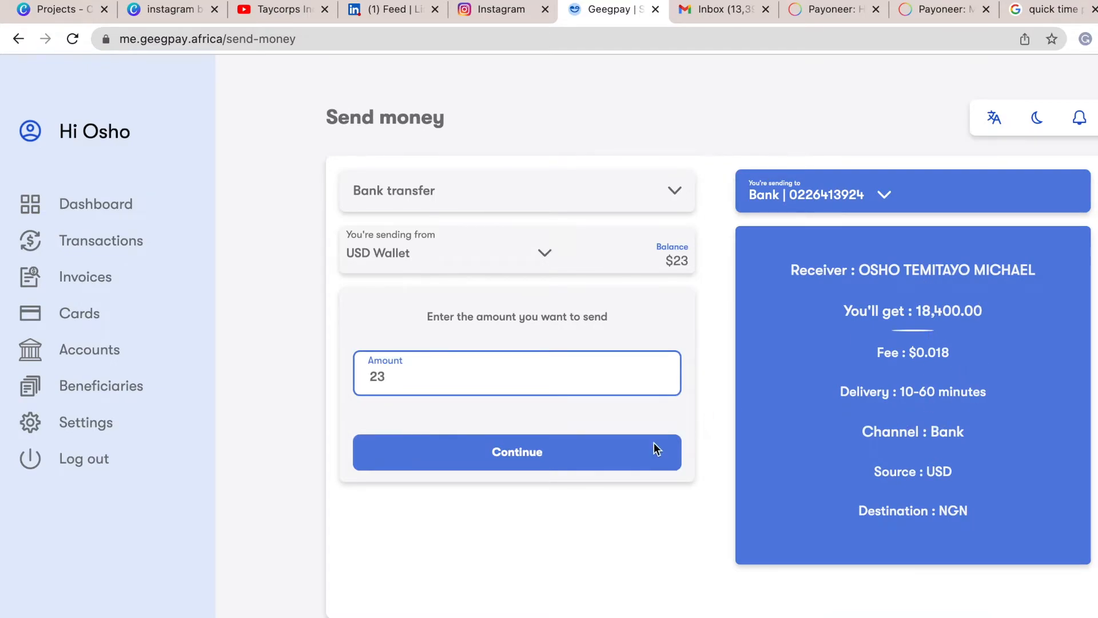
left_click(517, 452)
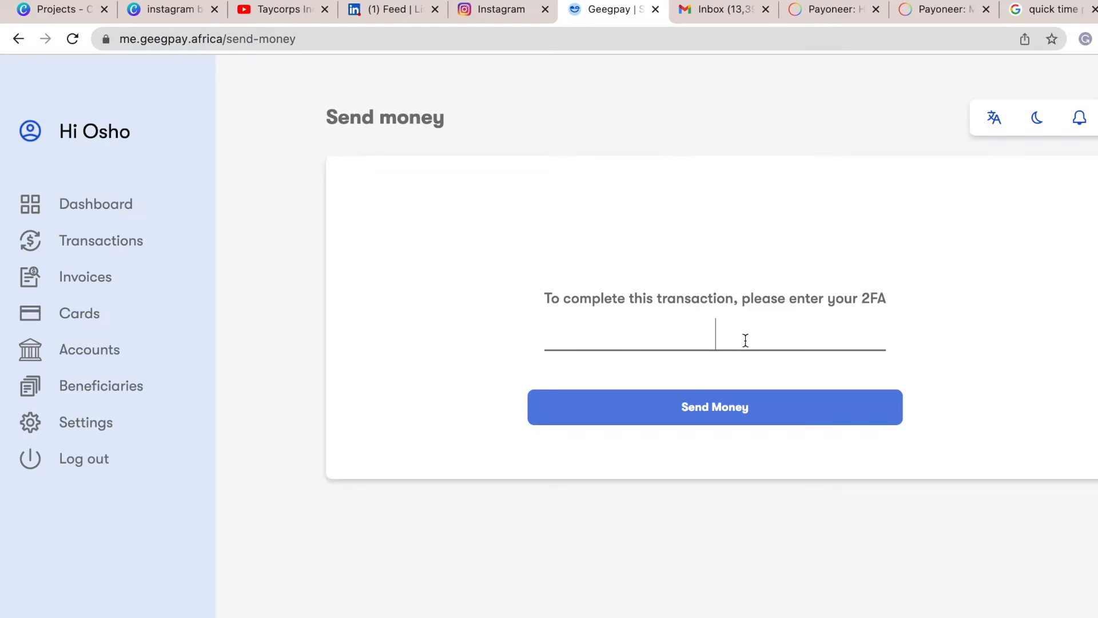
Enter the two-factor code and submit the 23 USD transfer
type("84")
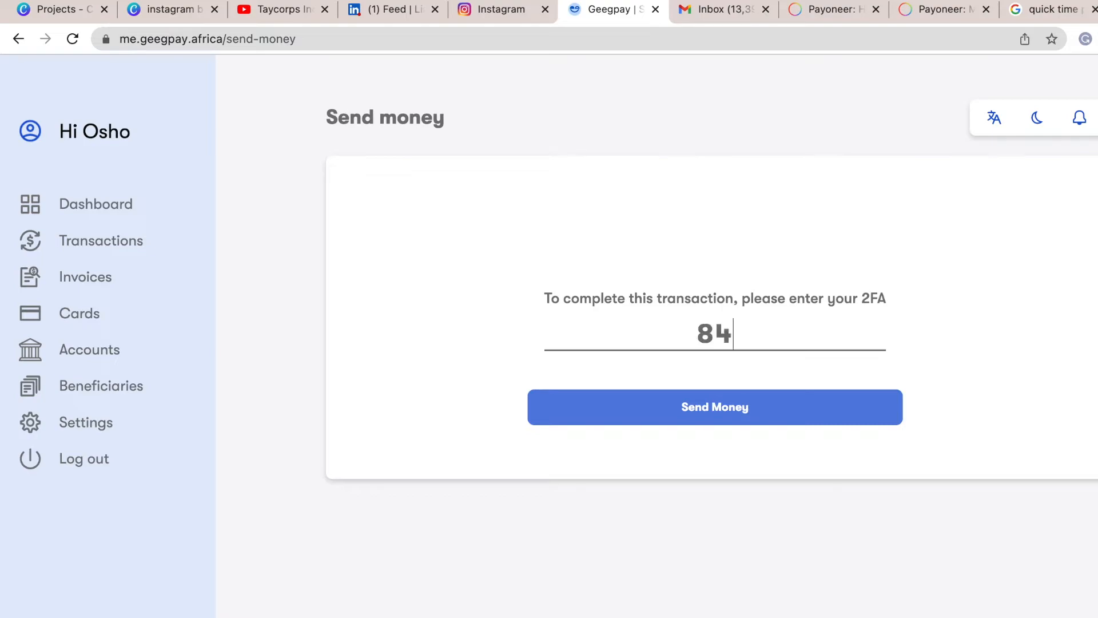
type("220")
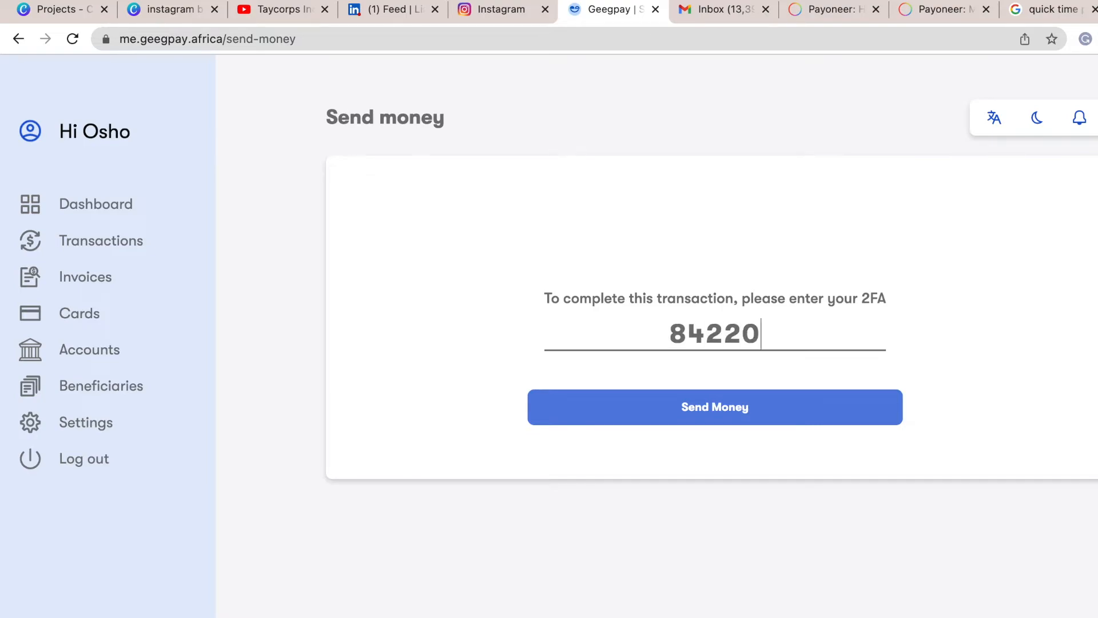
left_click(714, 406)
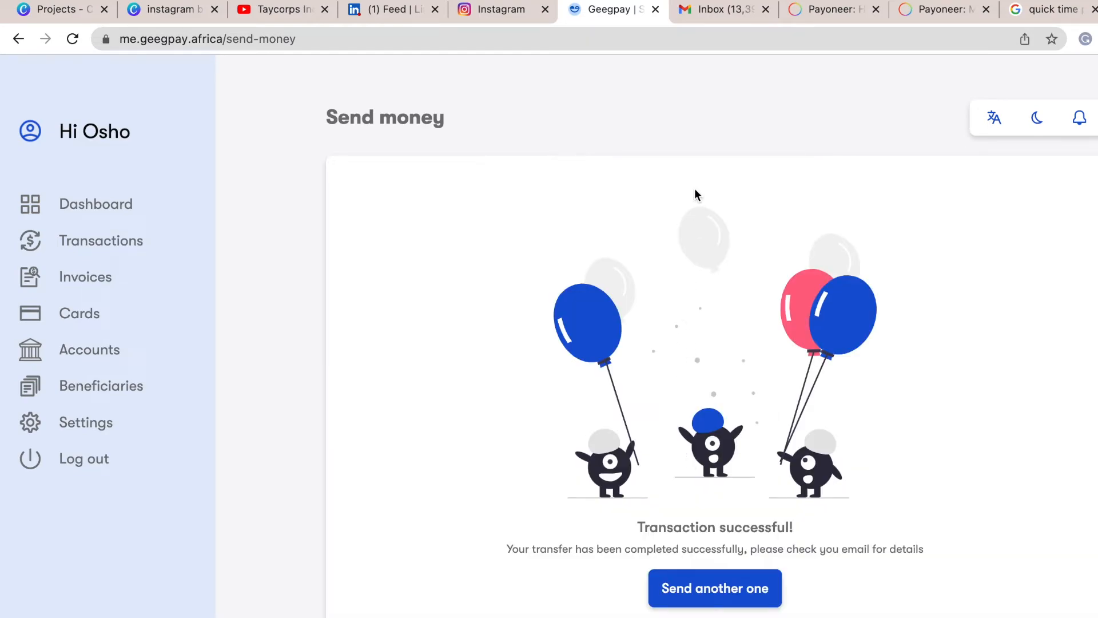
mouse_move(96, 203)
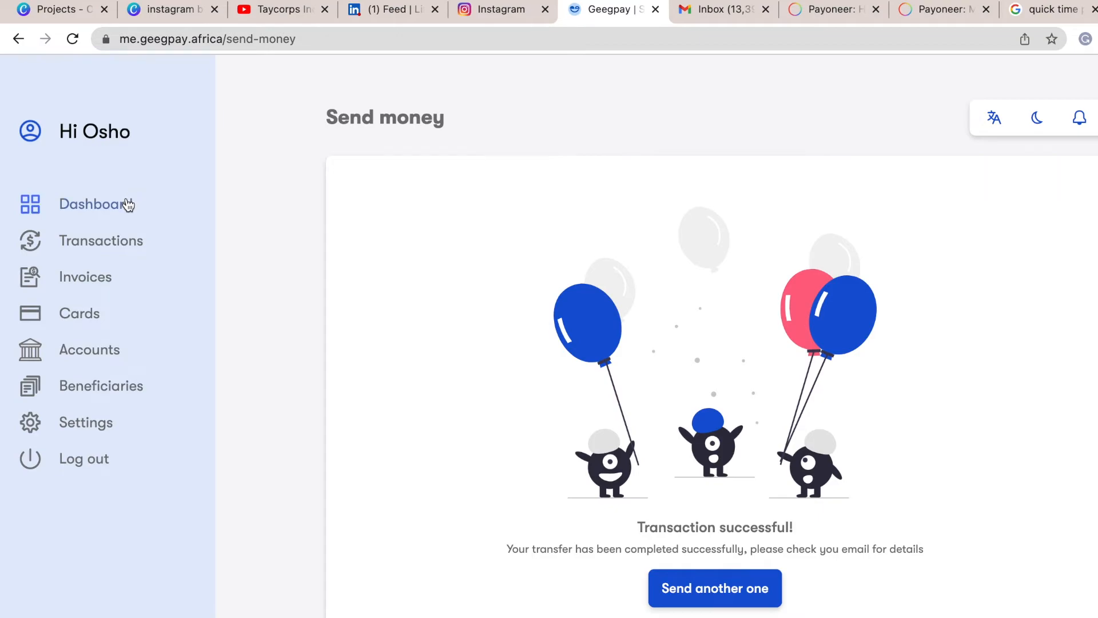
Go to the dashboard showing a 0 USD wallet and the new $23 transaction
left_click(96, 204)
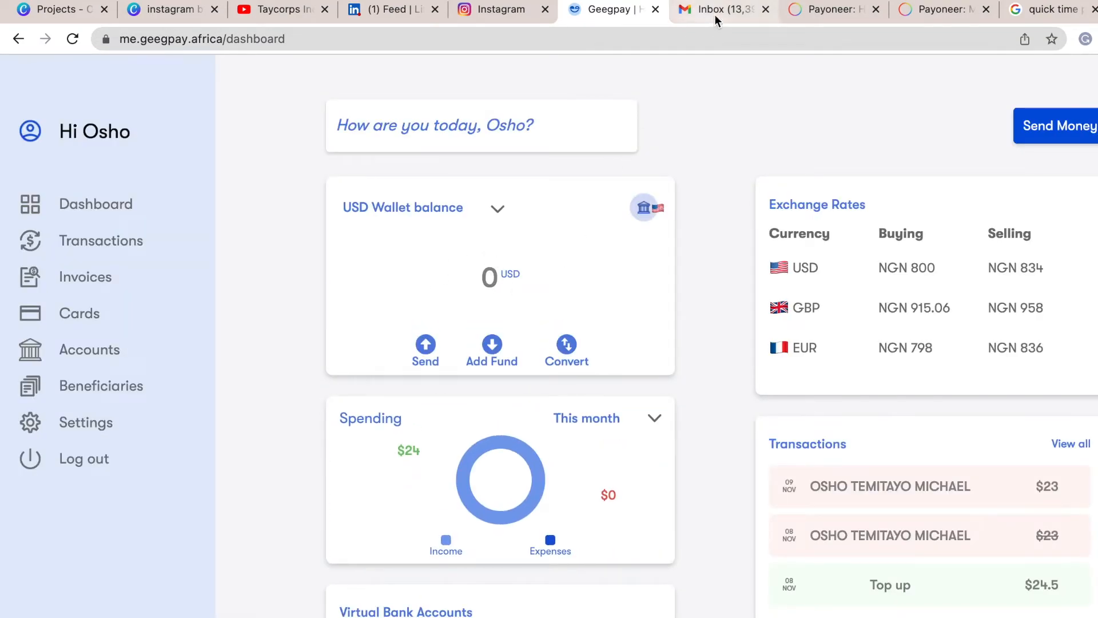
Read the Gmail debit notification for 22.98 USD plus 0.02 fee, then return to Geegpay
left_click(721, 9)
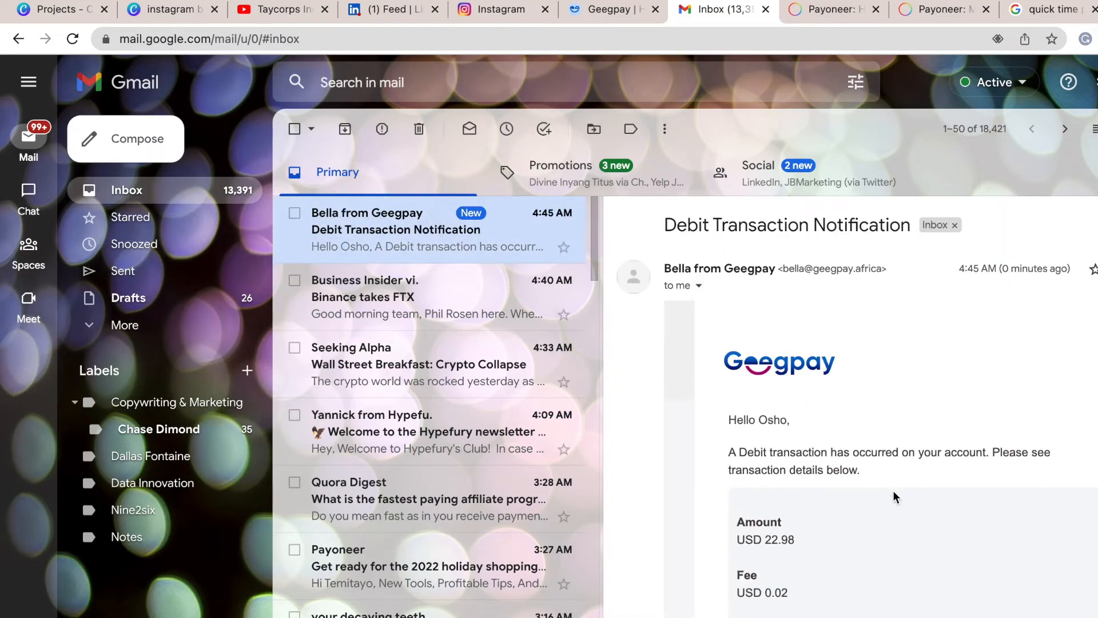
scroll("down", 3)
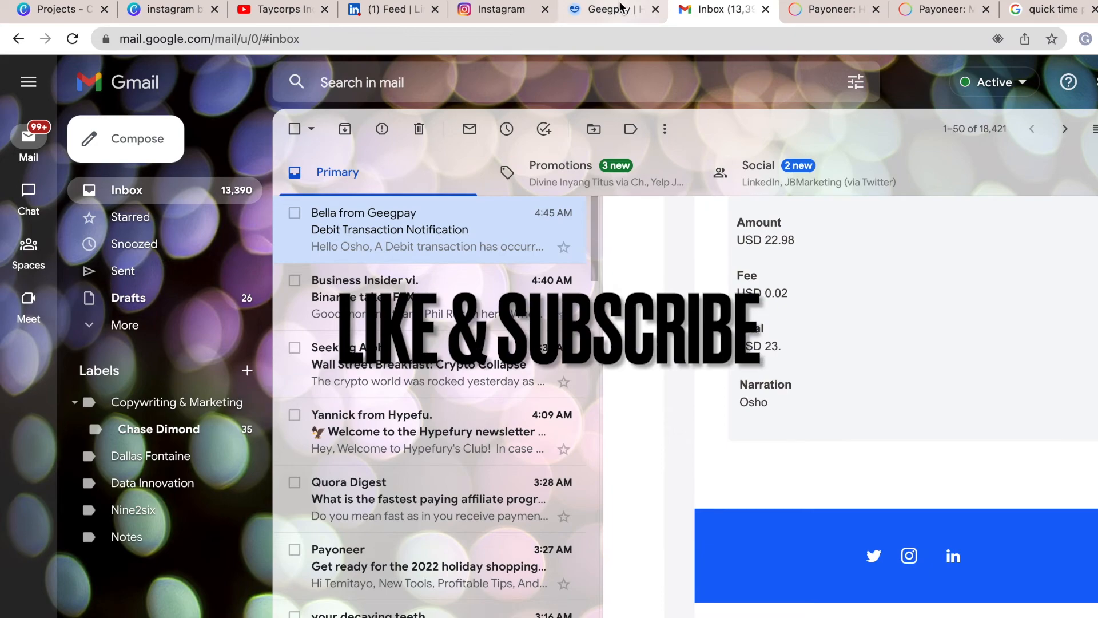
left_click(606, 10)
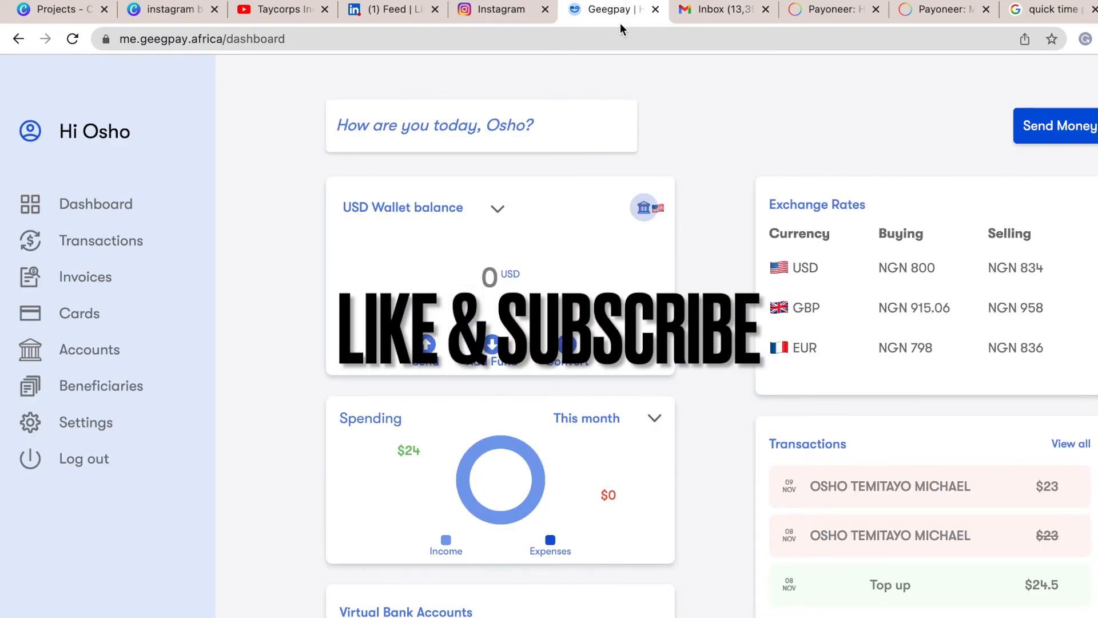